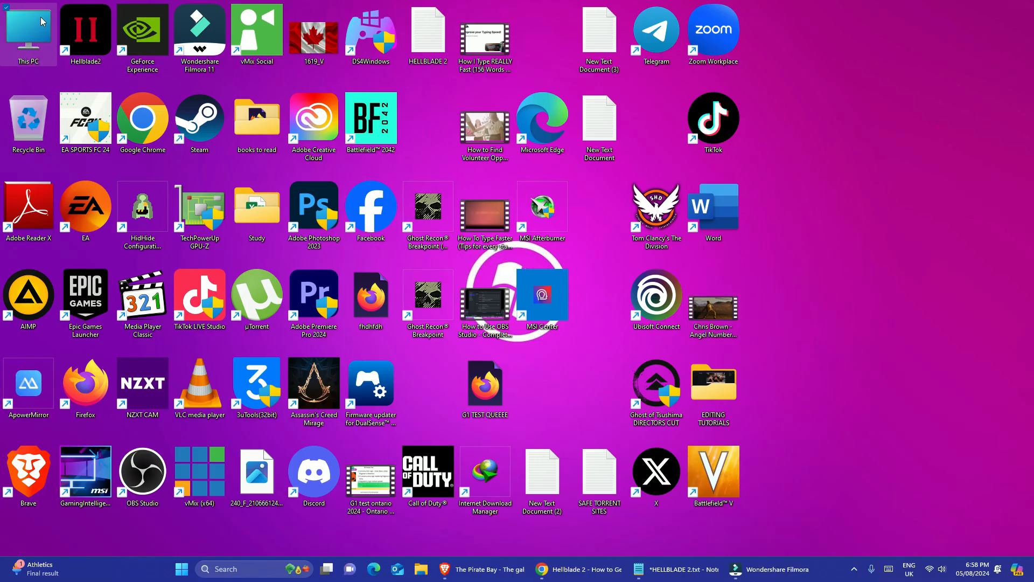
Navigate through This PC, Local Disk (C:) and Users into the personal user folder
double_click(27, 30)
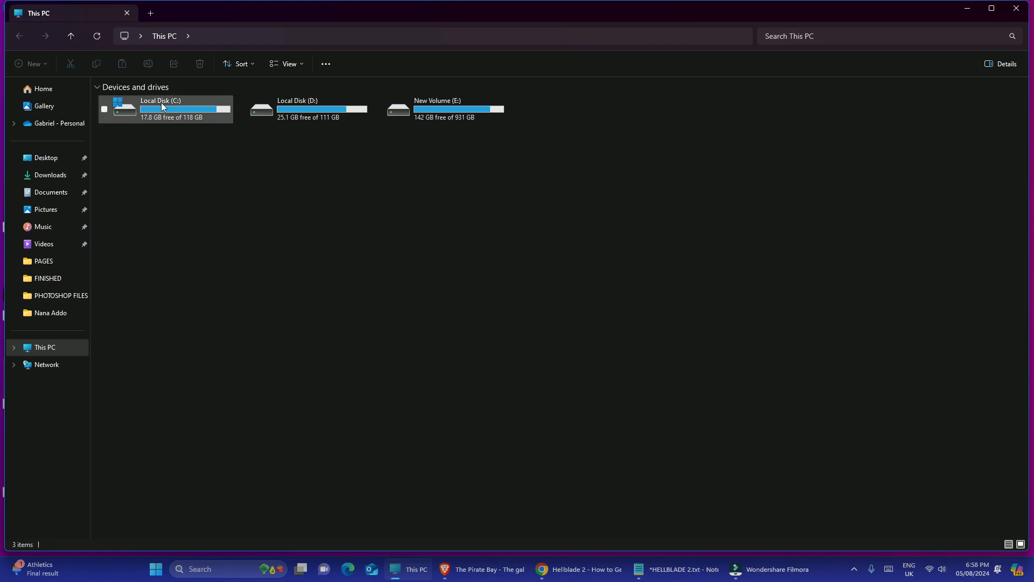
double_click(161, 109)
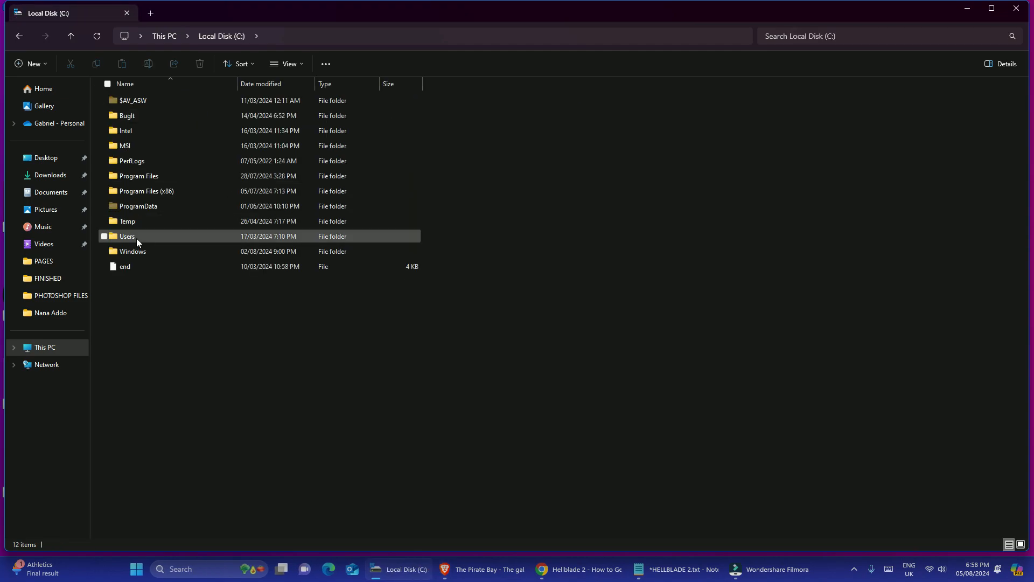
double_click(127, 236)
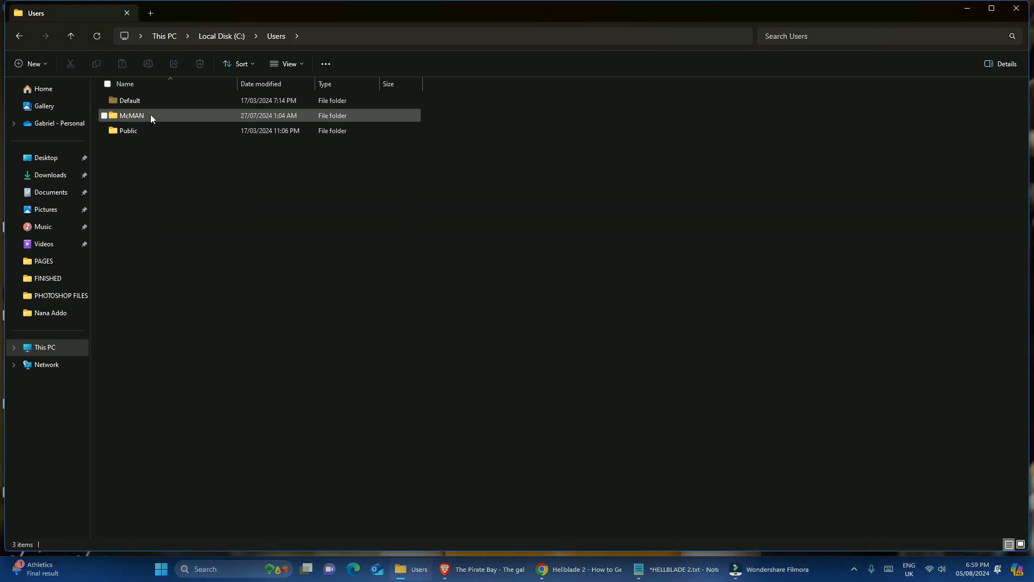
double_click(131, 116)
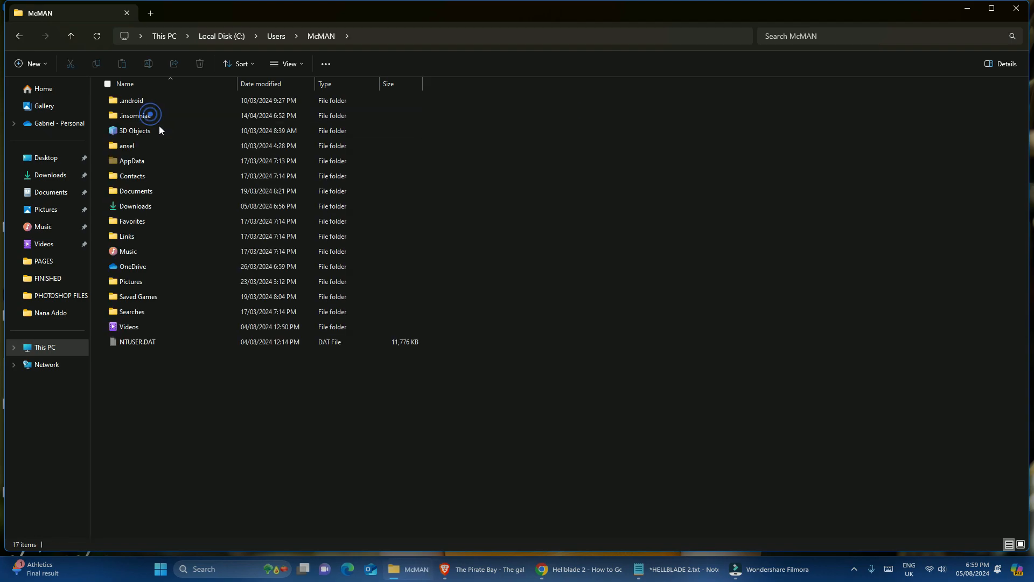
left_click(132, 175)
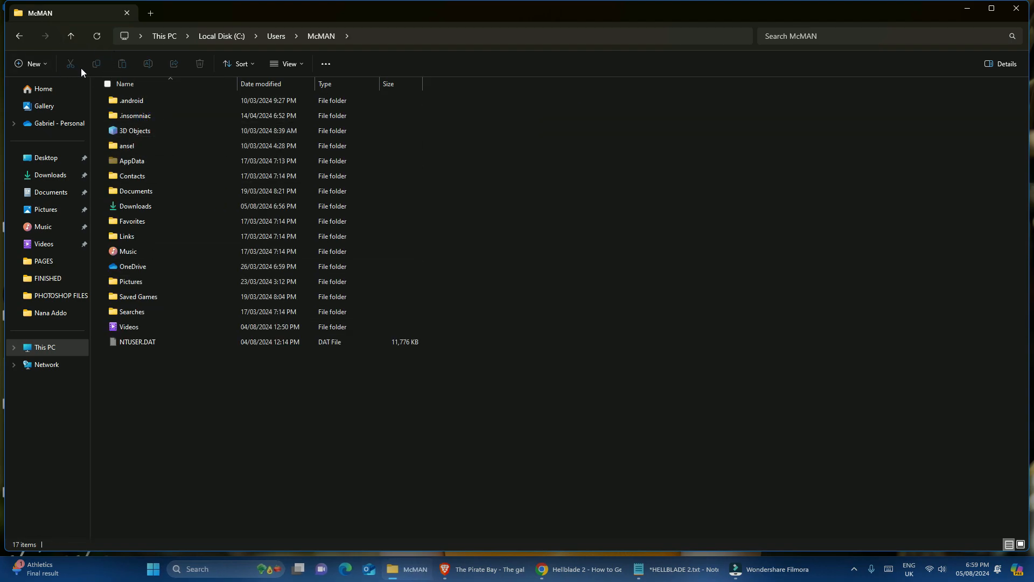
Confirm hidden items are shown and open AppData › Local to reach Hellblade2
left_click(285, 64)
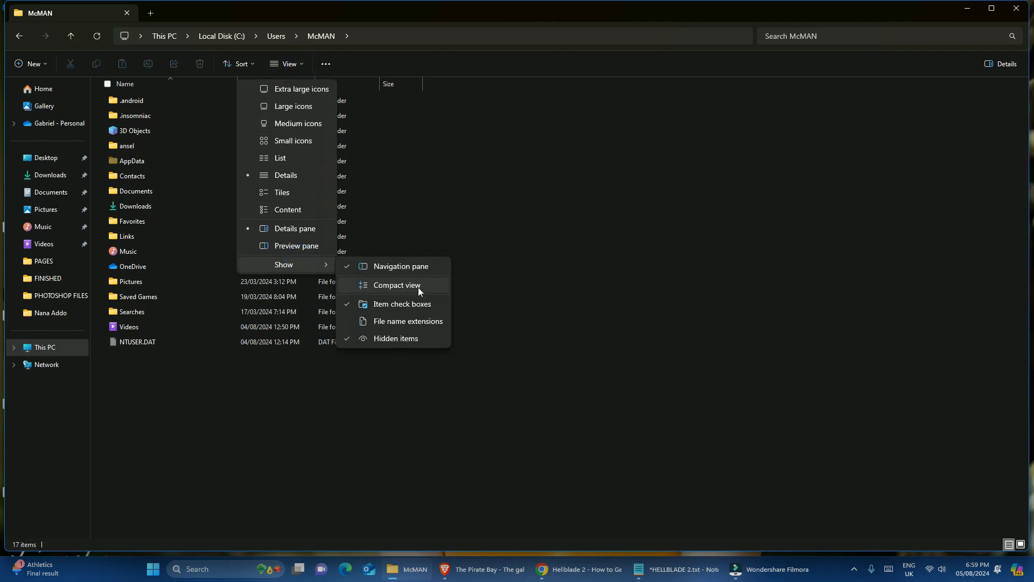
left_click(397, 285)
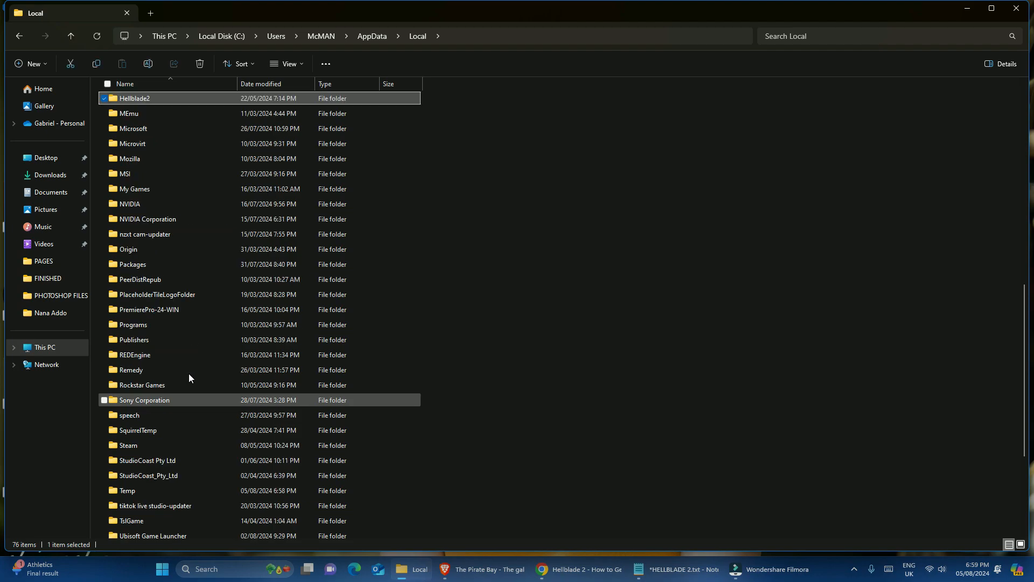
Open the Hellblade2, Saved and Config folders toward the Windows config folder
double_click(134, 98)
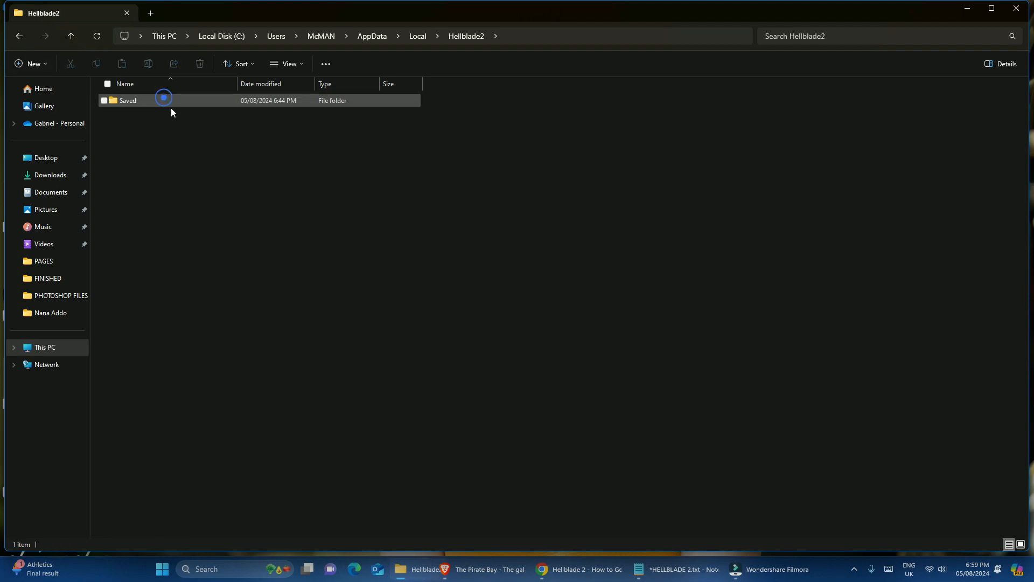
double_click(127, 100)
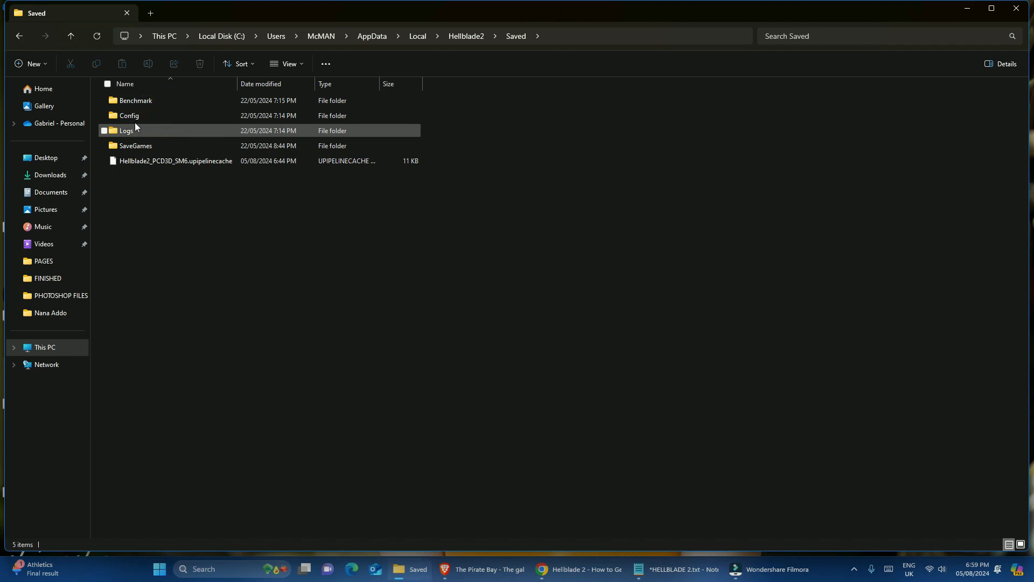
double_click(130, 115)
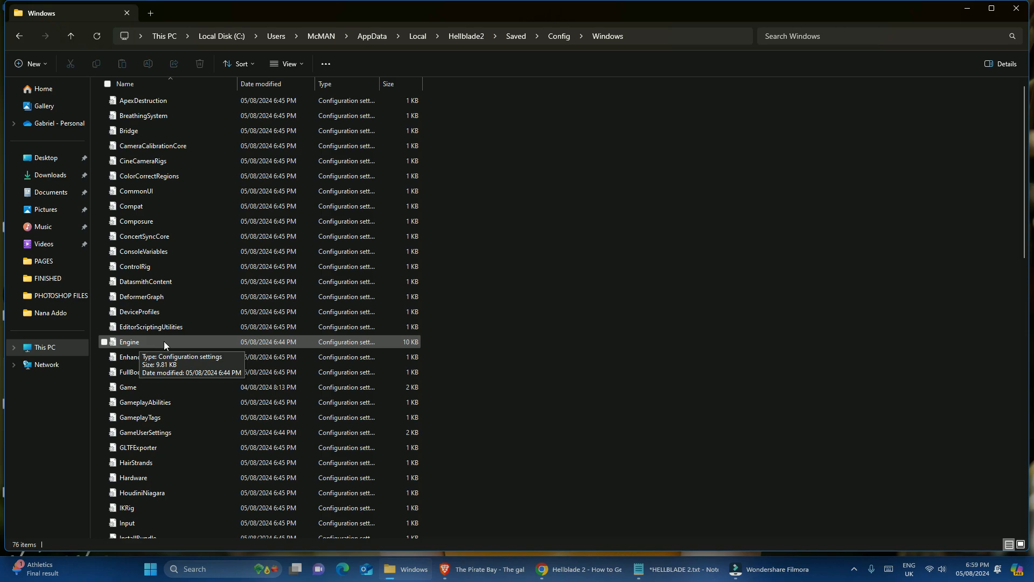
Open Engine.ini in Notepad and scroll to the final [Audio] entry
double_click(129, 341)
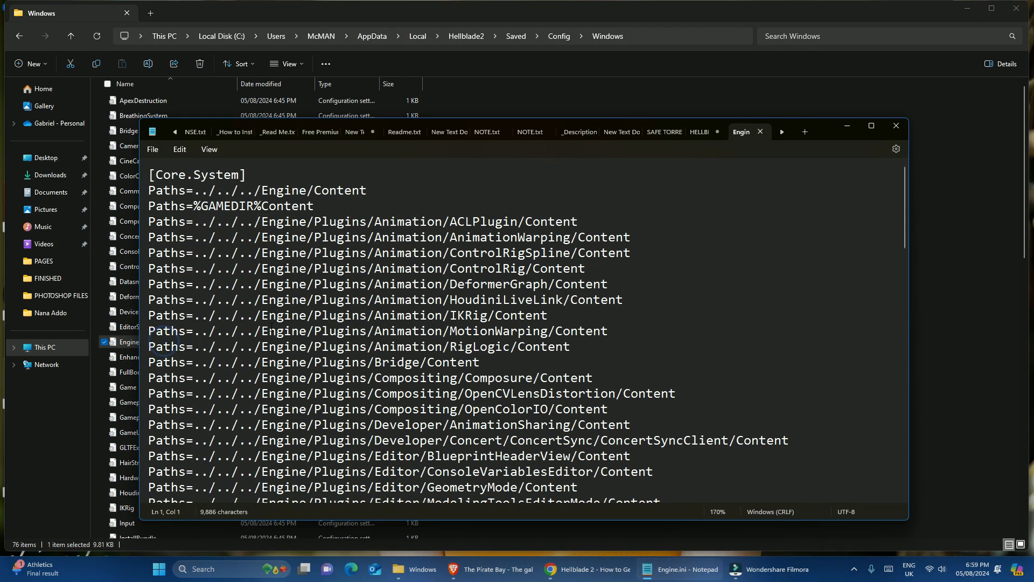
scroll("down", 3)
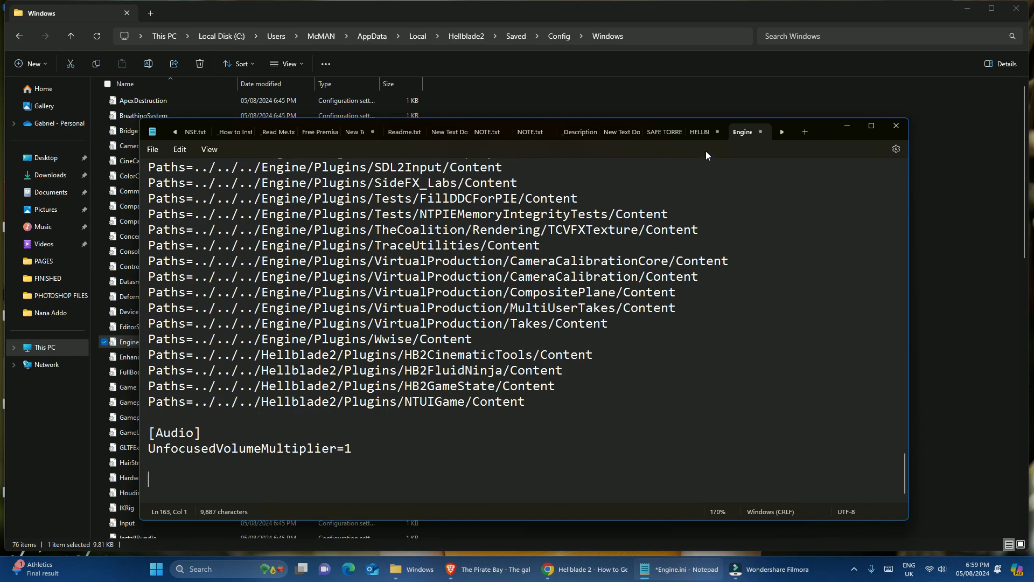
Copy the aspect ratio settings from the HELLBLADE 2 notes into Engine.ini and save
left_click(699, 132)
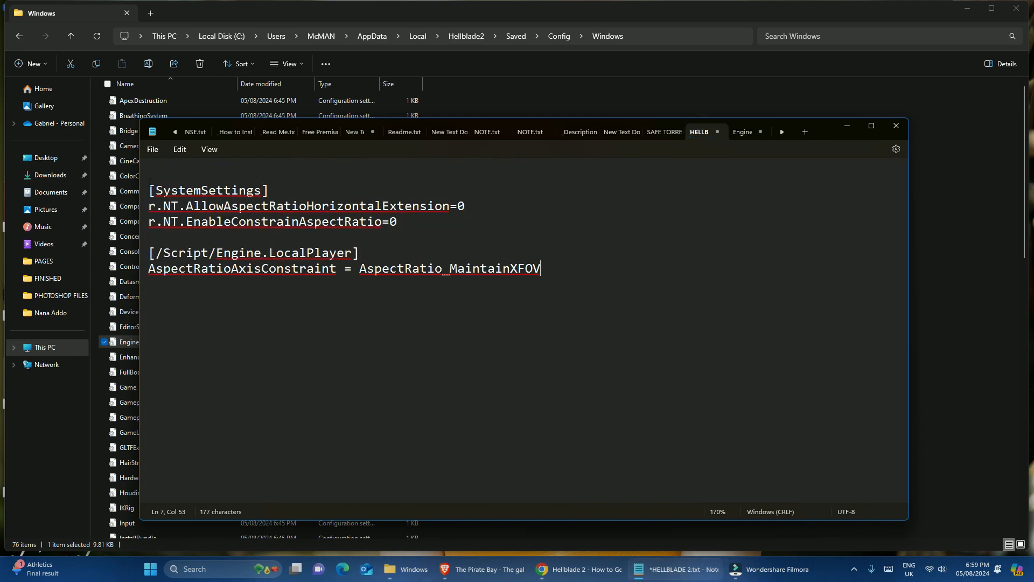
key("ctrl+a")
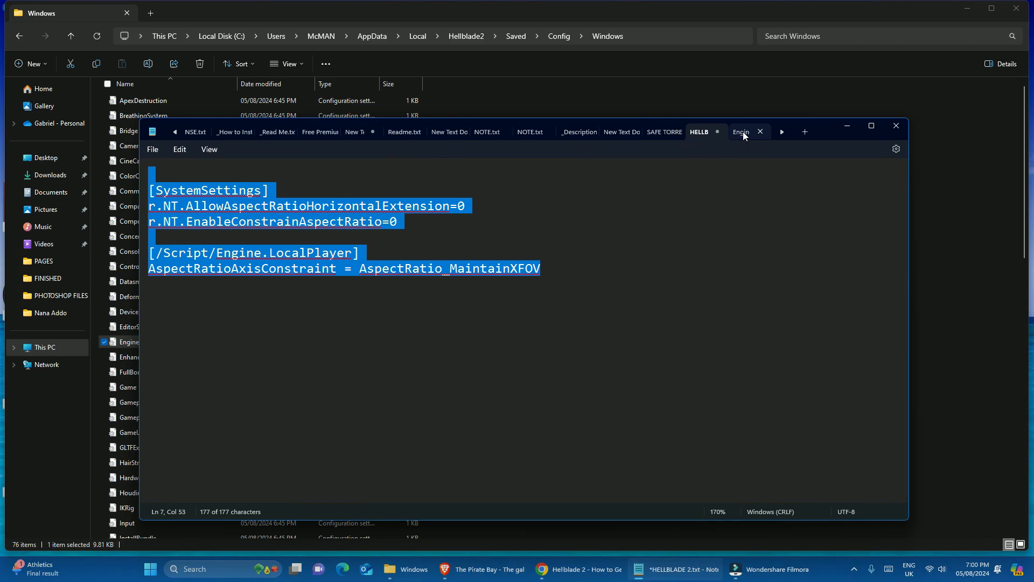
left_click(740, 132)
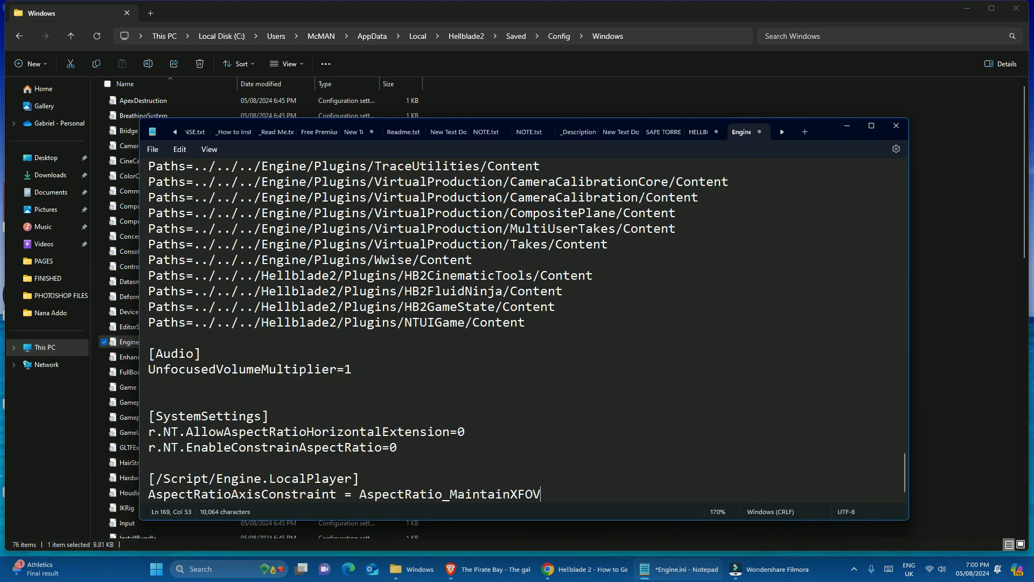
left_click(153, 149)
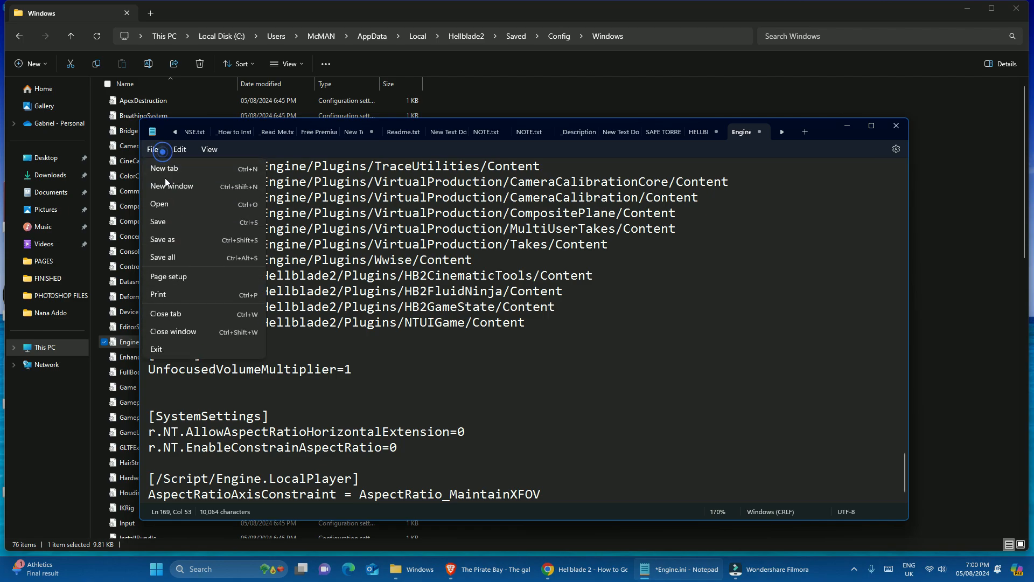
left_click(153, 149)
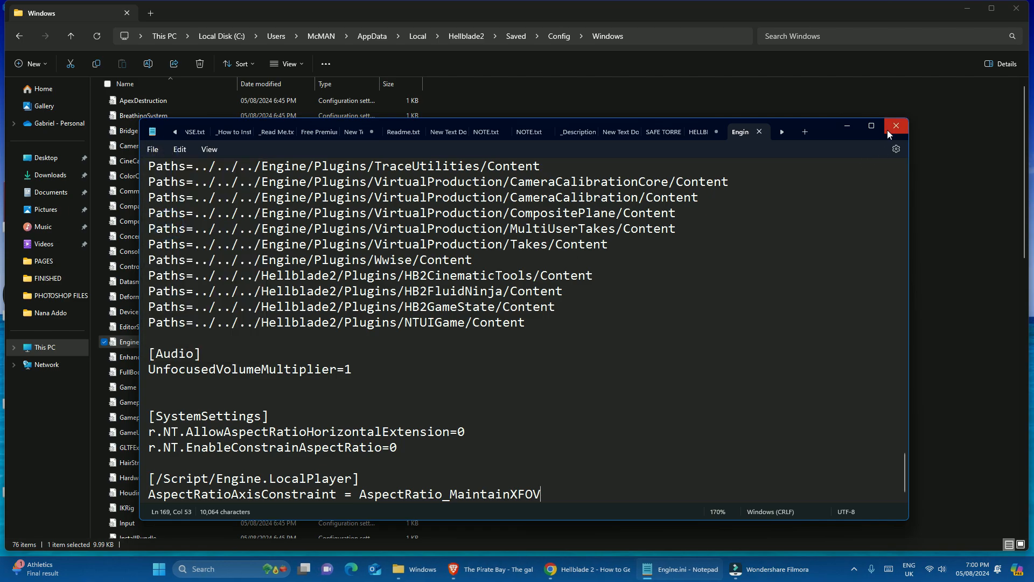
Close Notepad and mark the Engine file read-only in its Properties
left_click(896, 125)
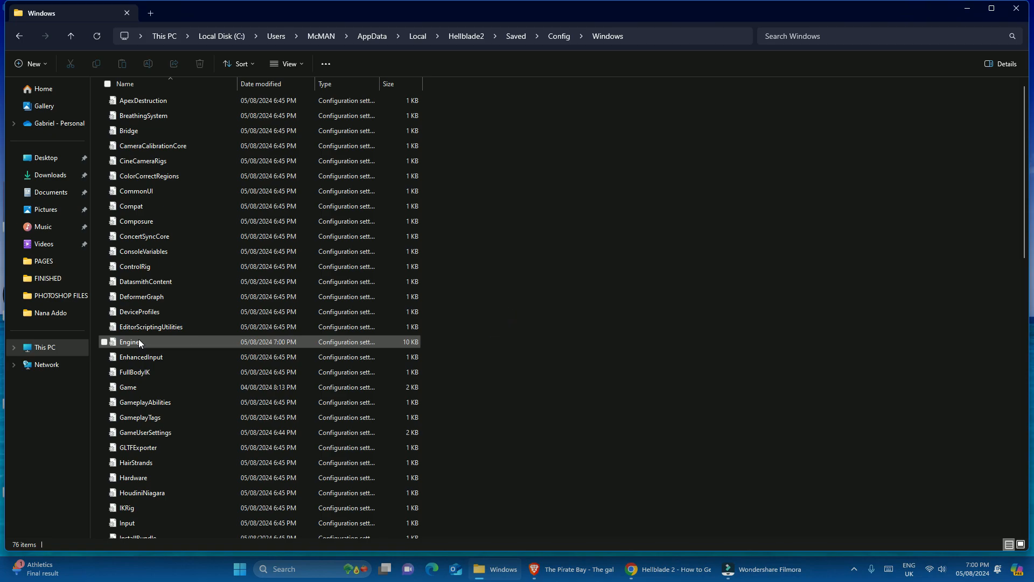
right_click(129, 341)
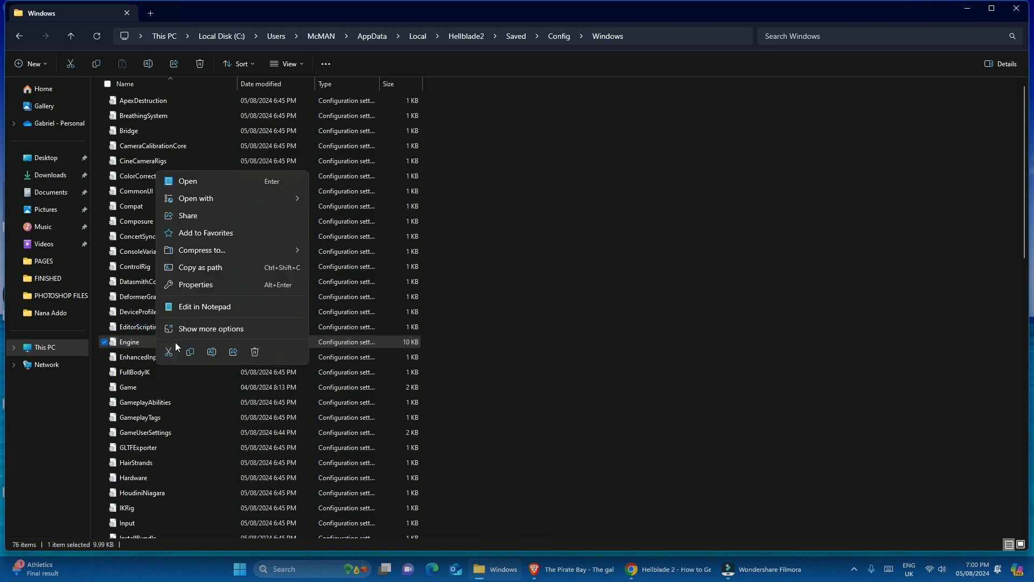
left_click(195, 284)
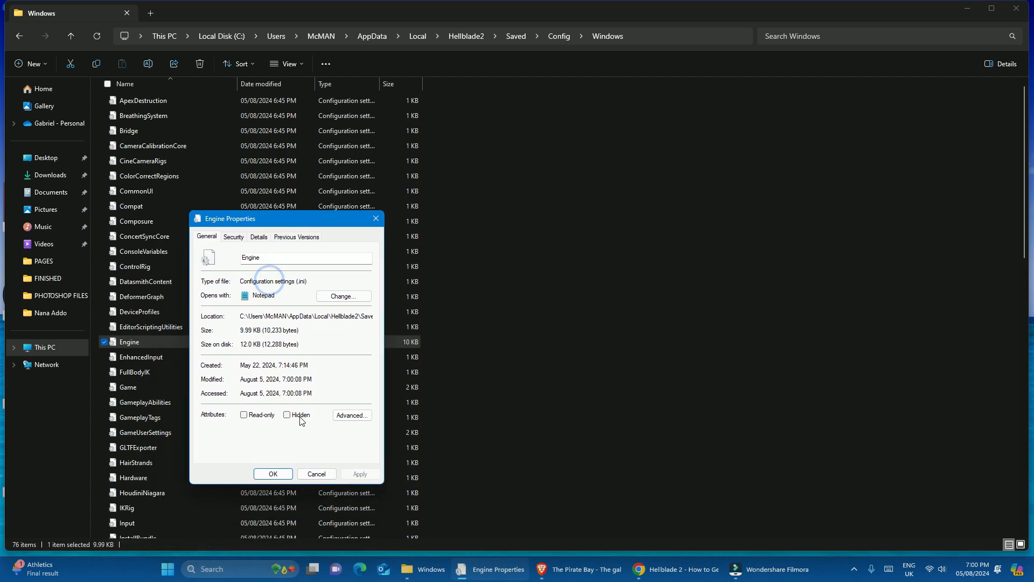
left_click(244, 415)
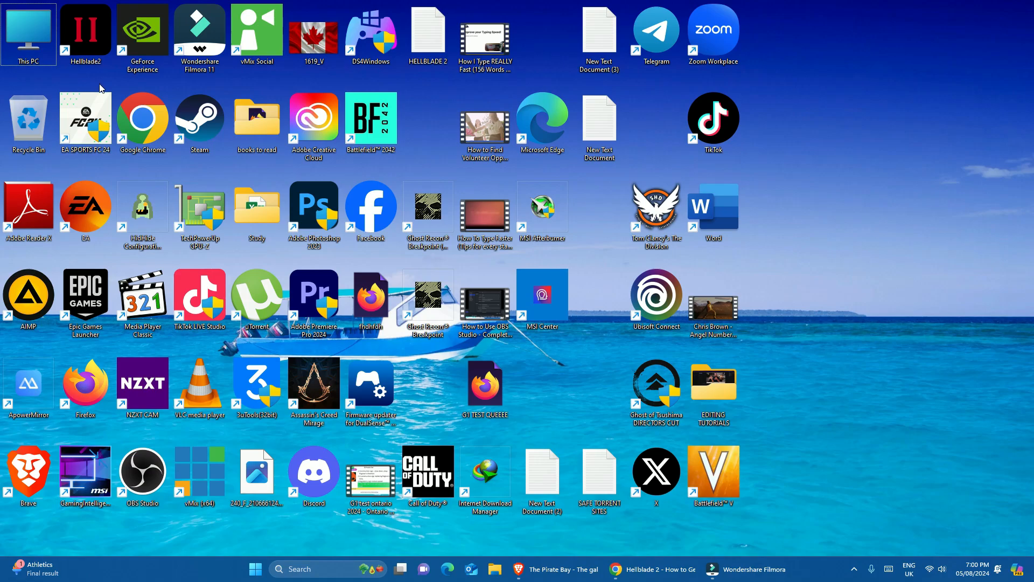
left_click(84, 32)
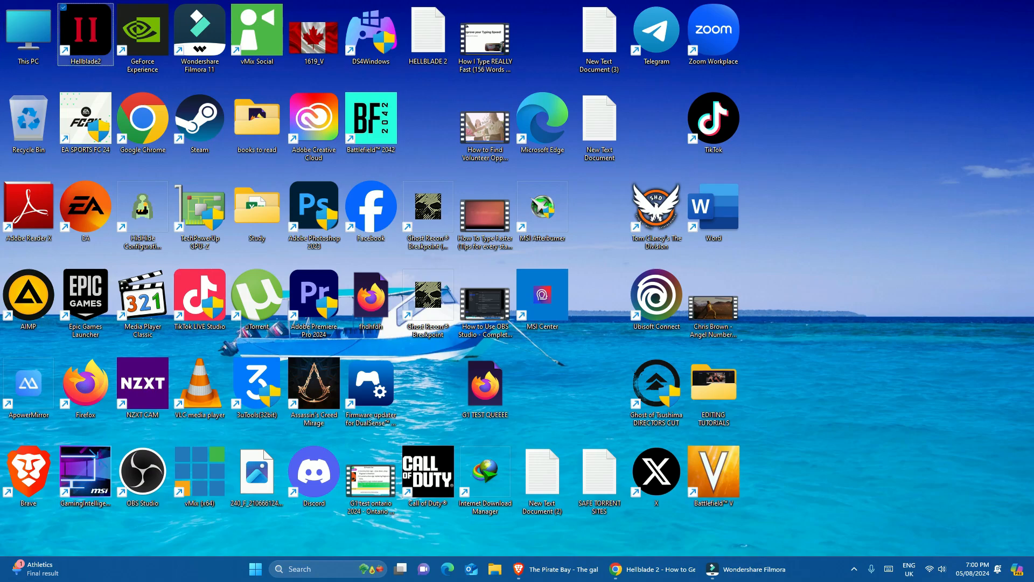